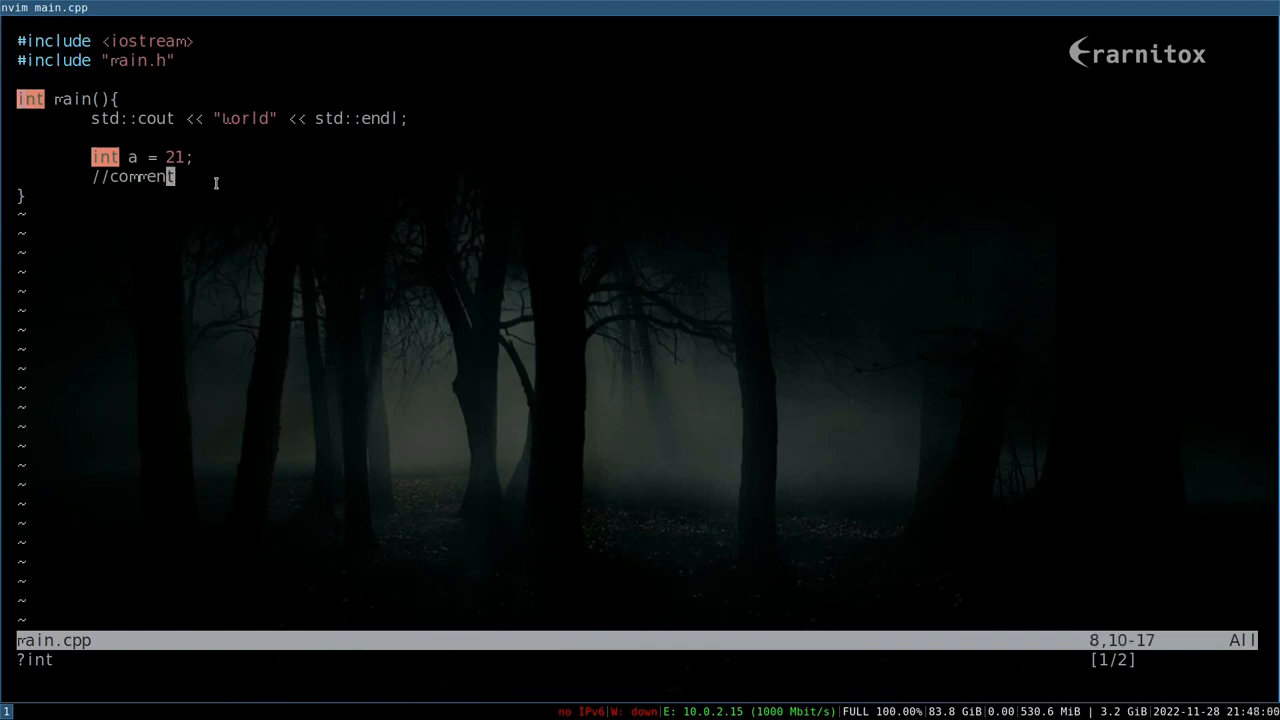
Step: Open main.h in a new tab and type int return_two(){ return 2; }
text(:tabnew)
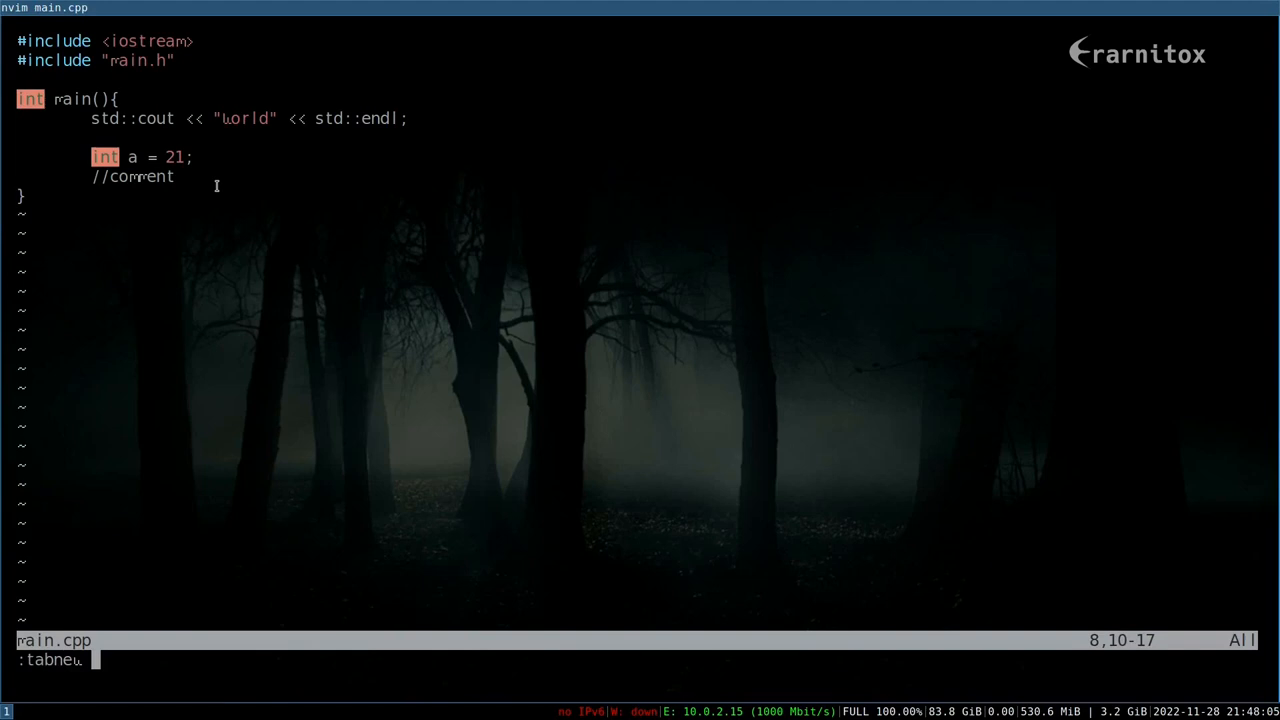
text(main.)
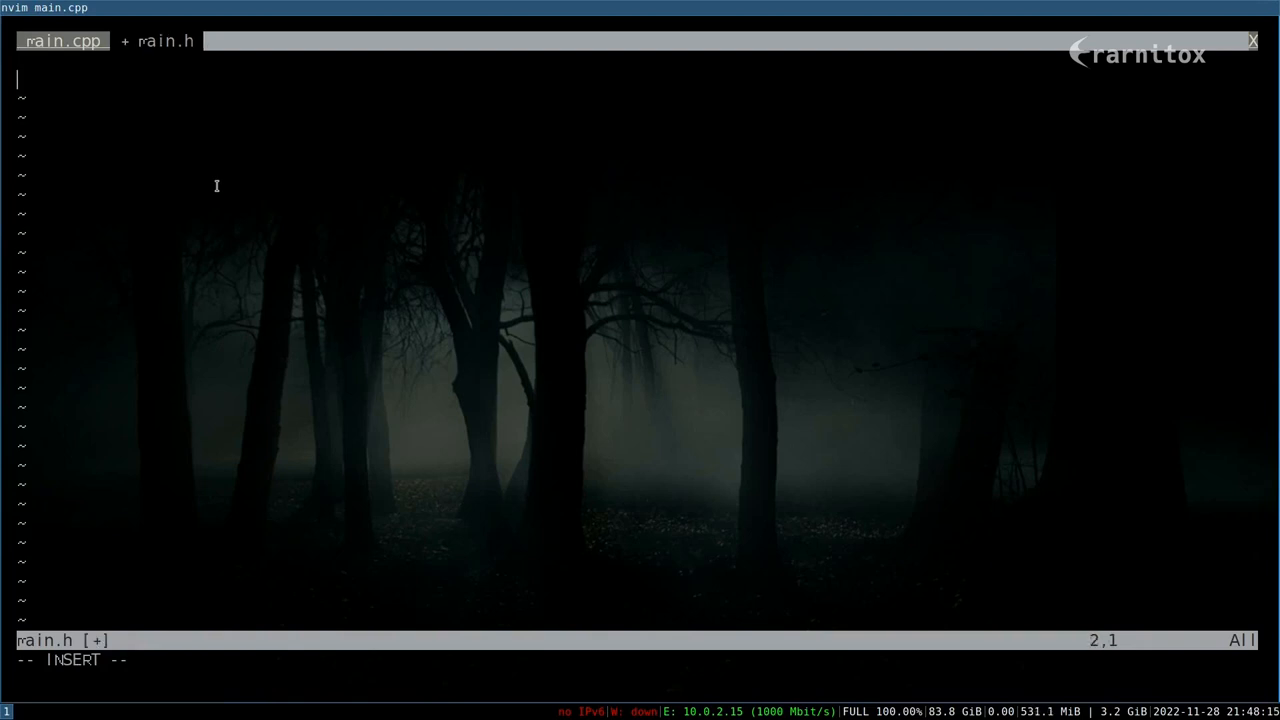
text(int)
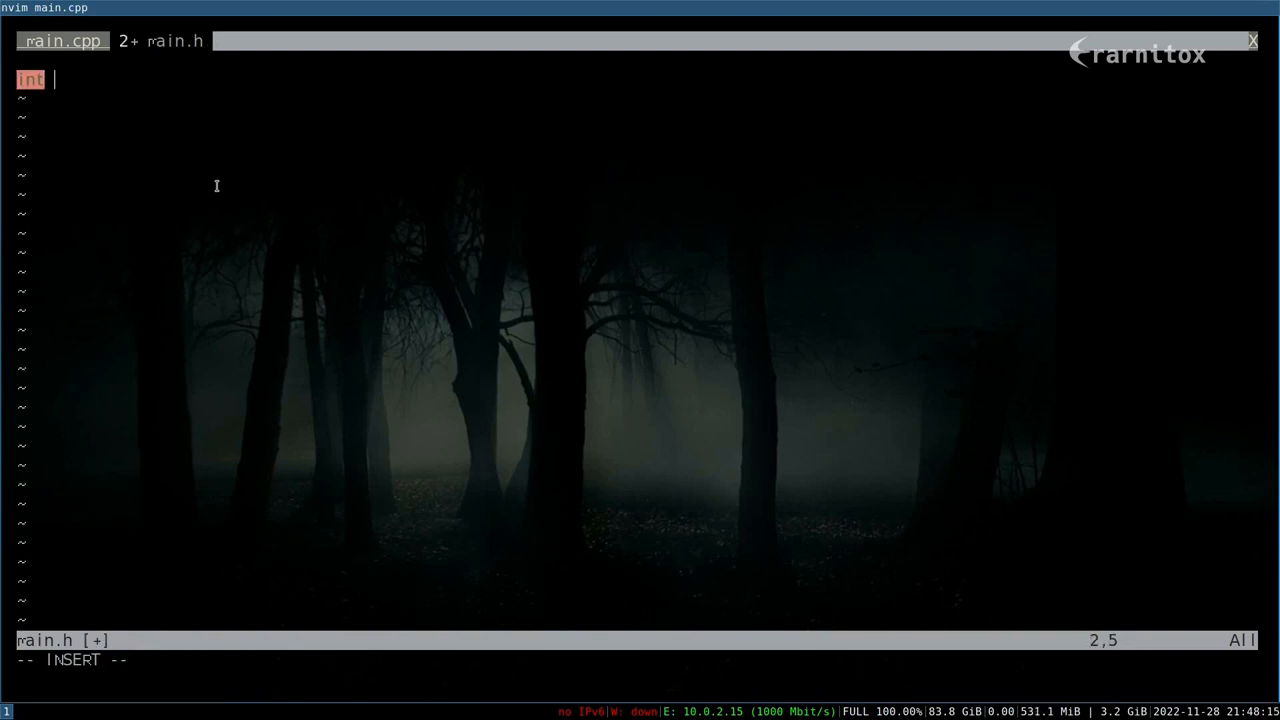
text(return_two(){)
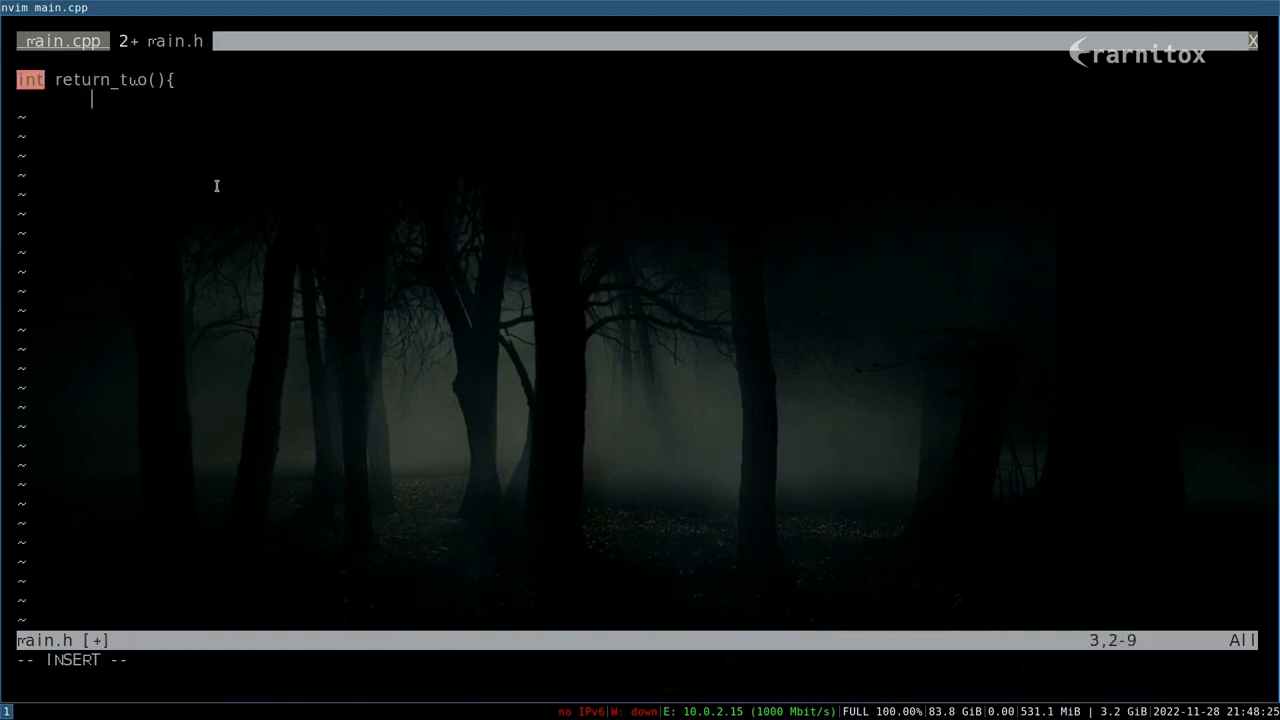
text(return 2;)
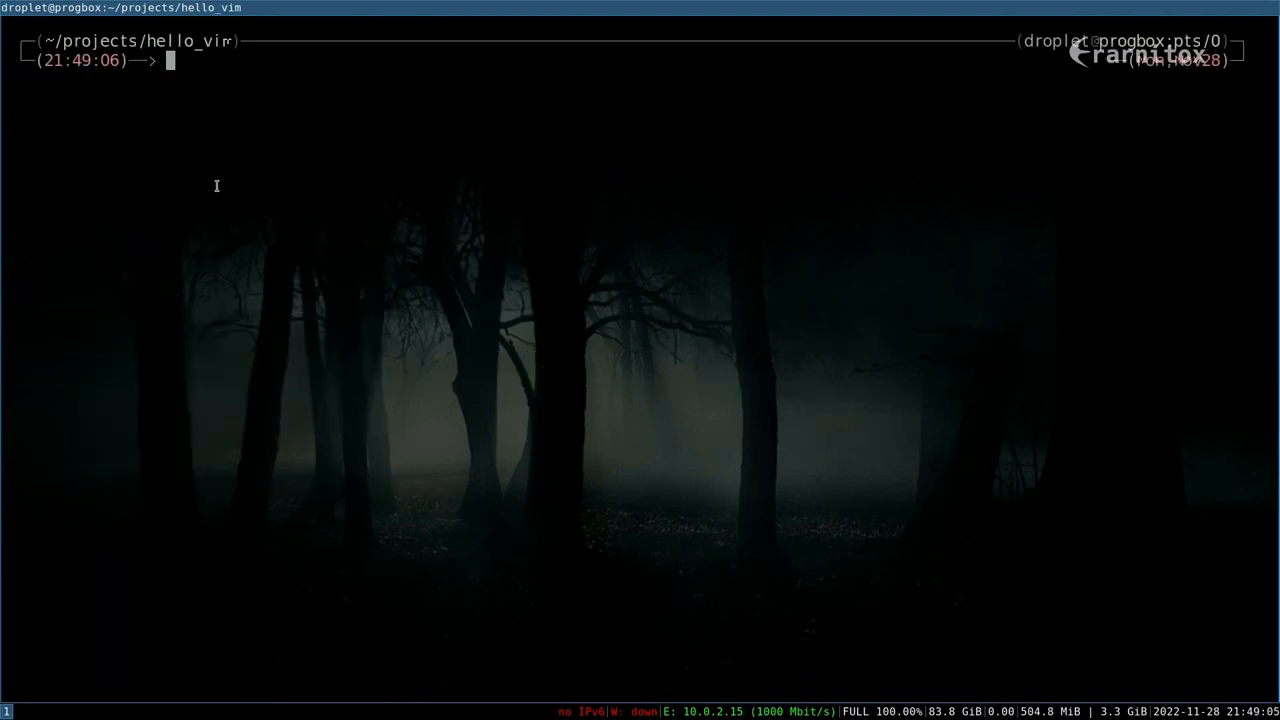
Step: Install ctags with paru -S ctags and clear the terminal
text(paru -S)
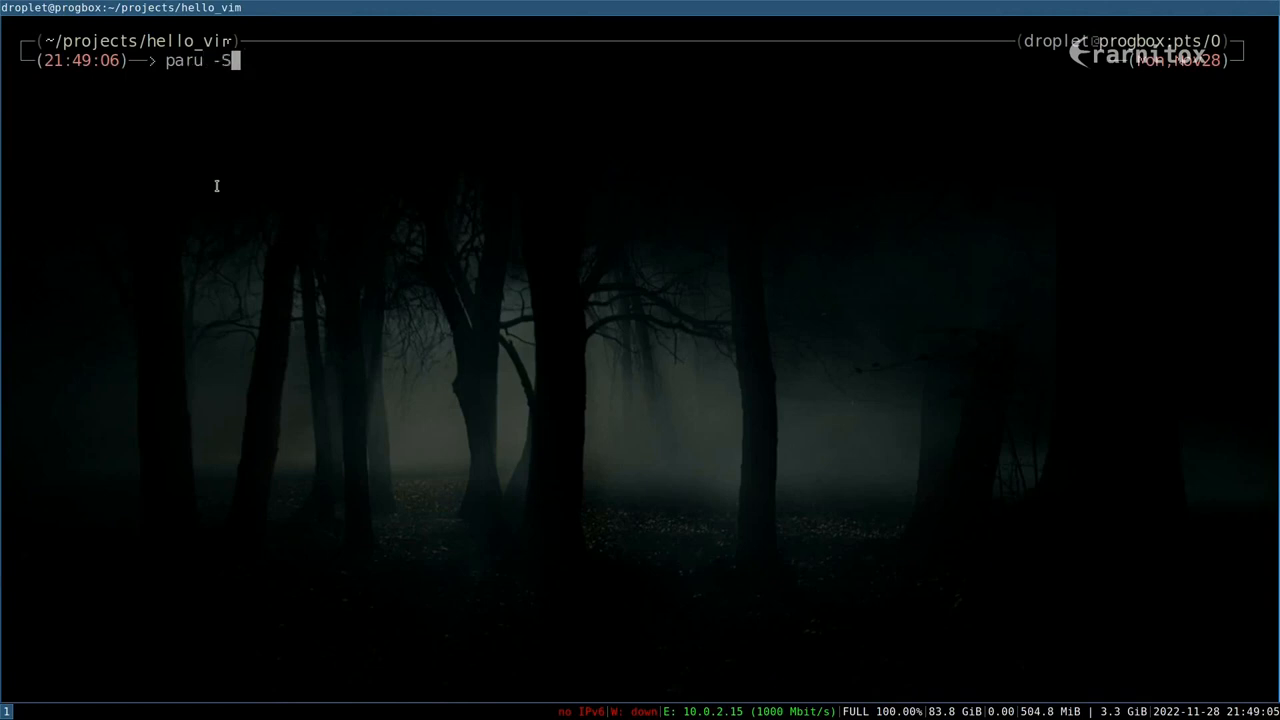
text(ctags)
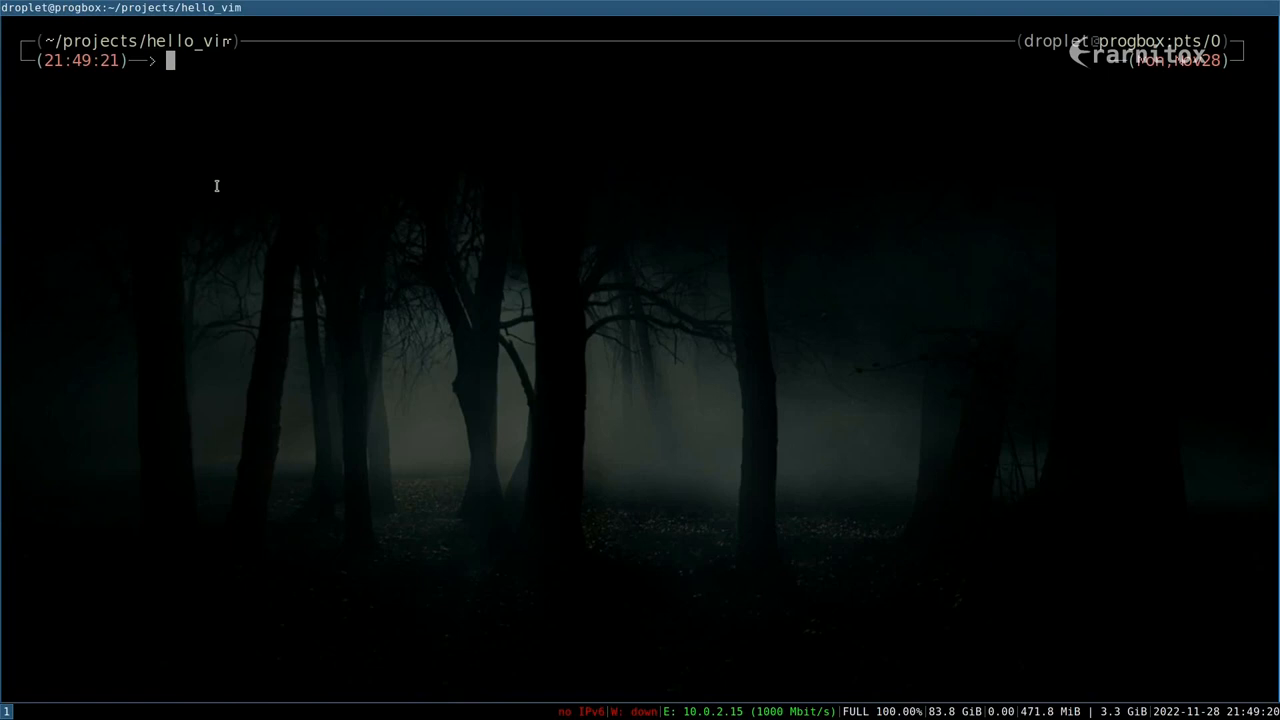
text(clear)
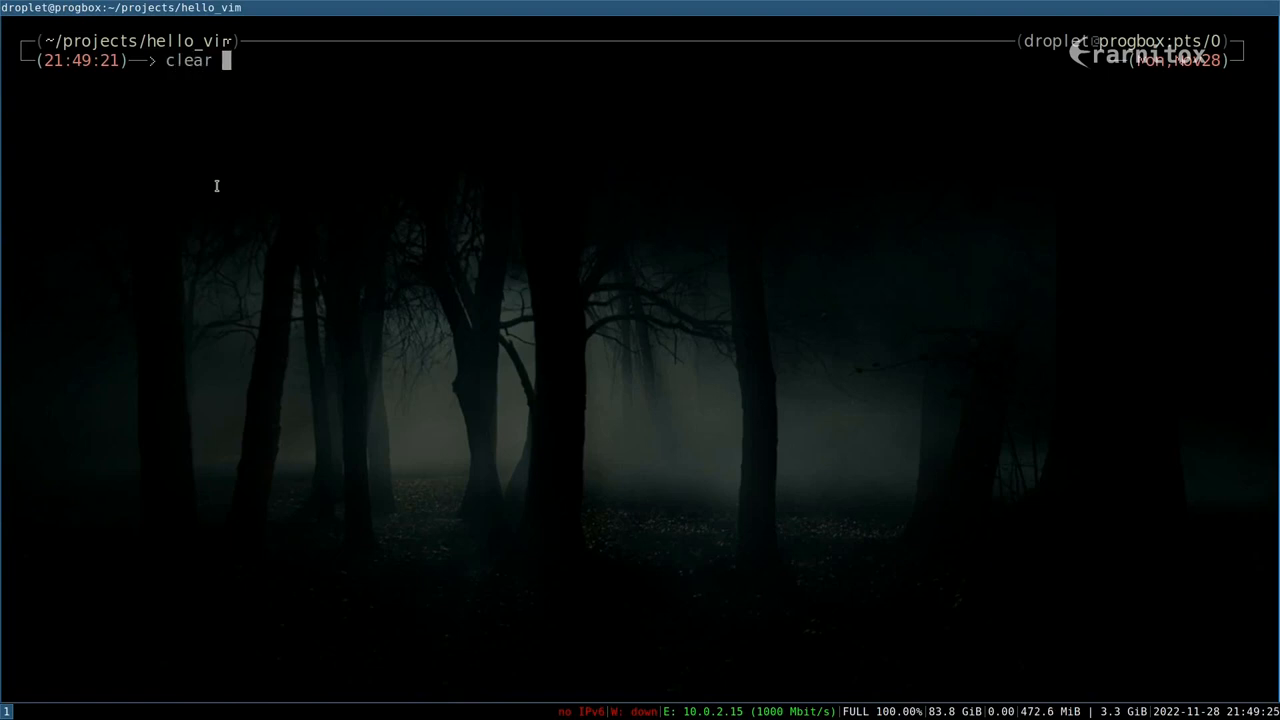
Step: Generate the tags file with ctags -R . and inspect it with cat tags
text(-)
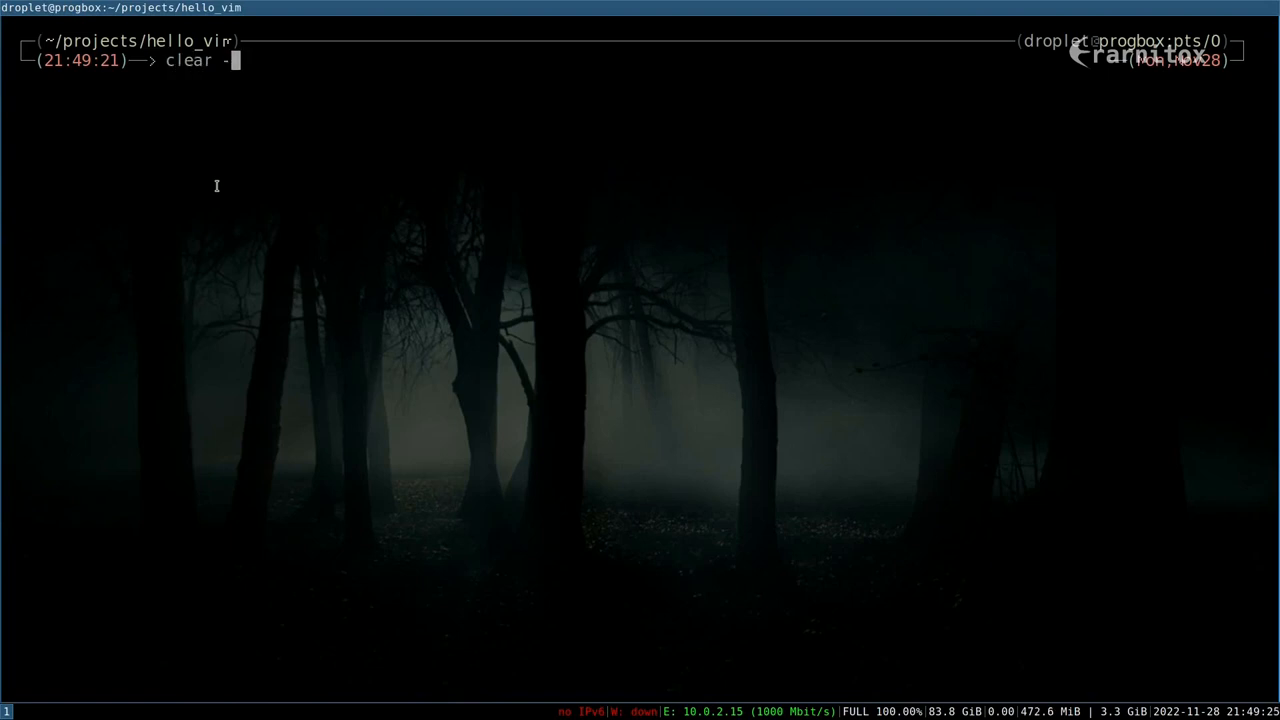
text(R .)
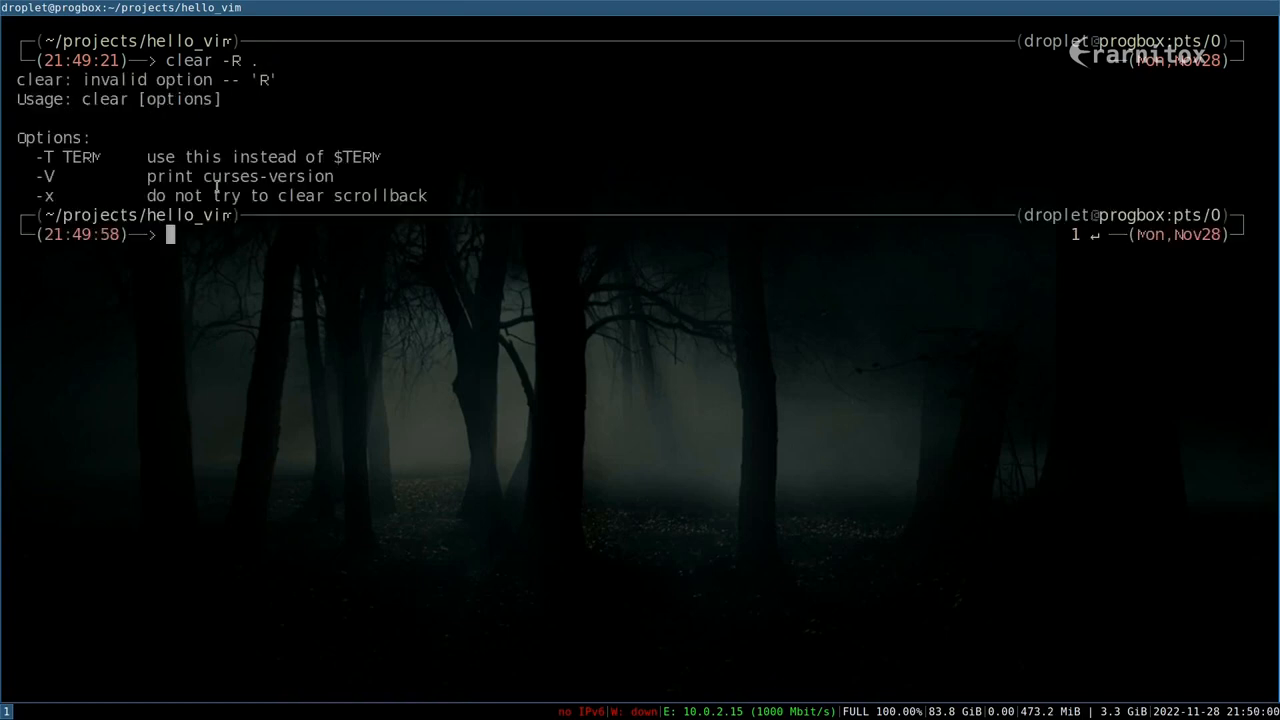
text(clear -R .)
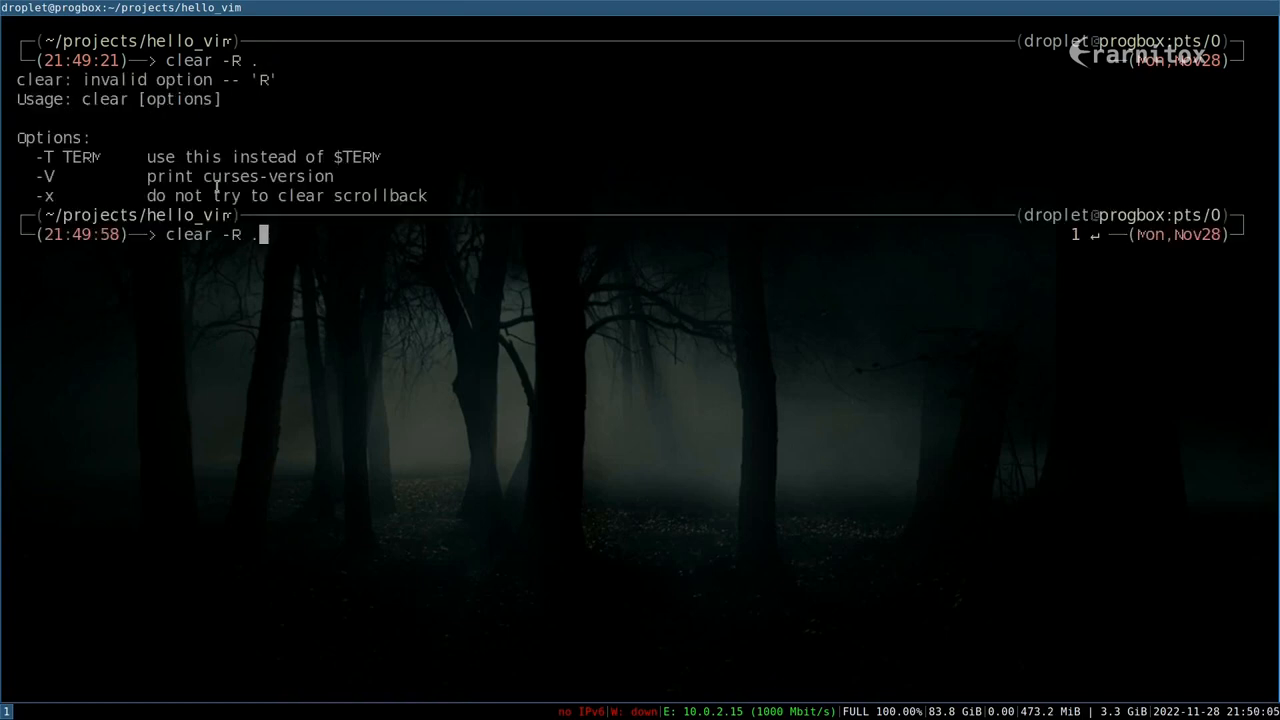
text(ctags)
text(ls)
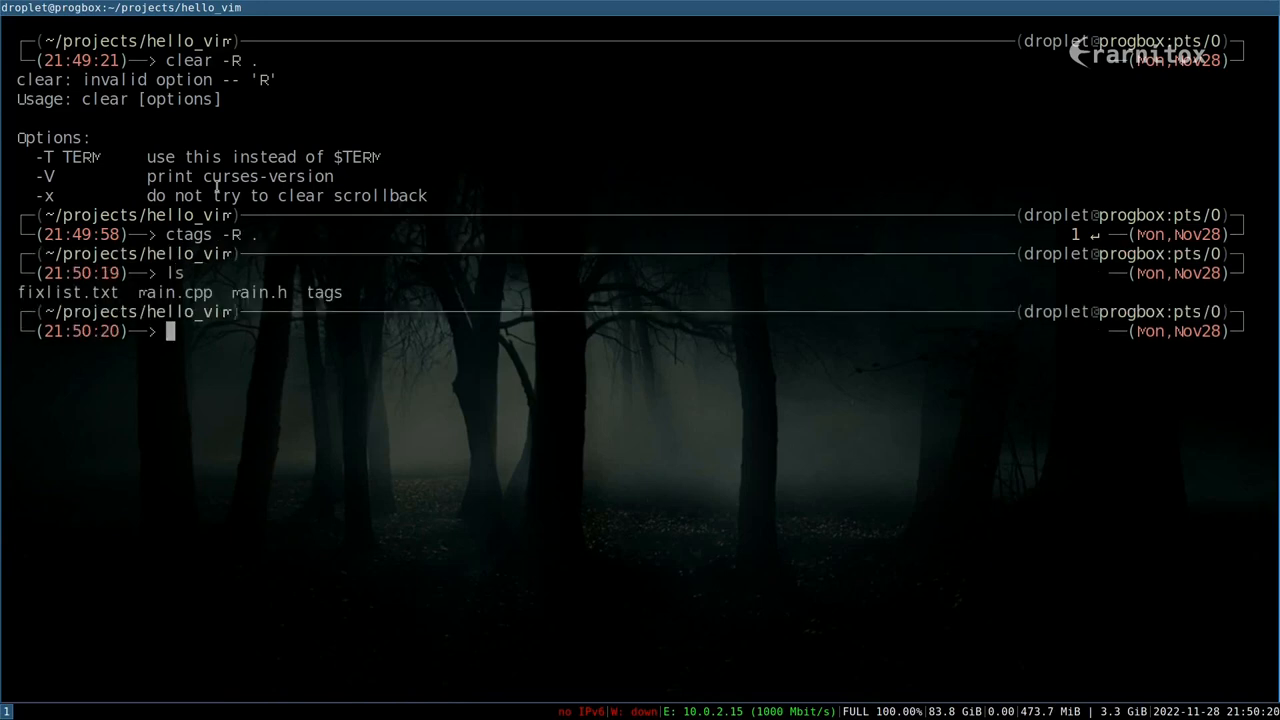
text(cat)
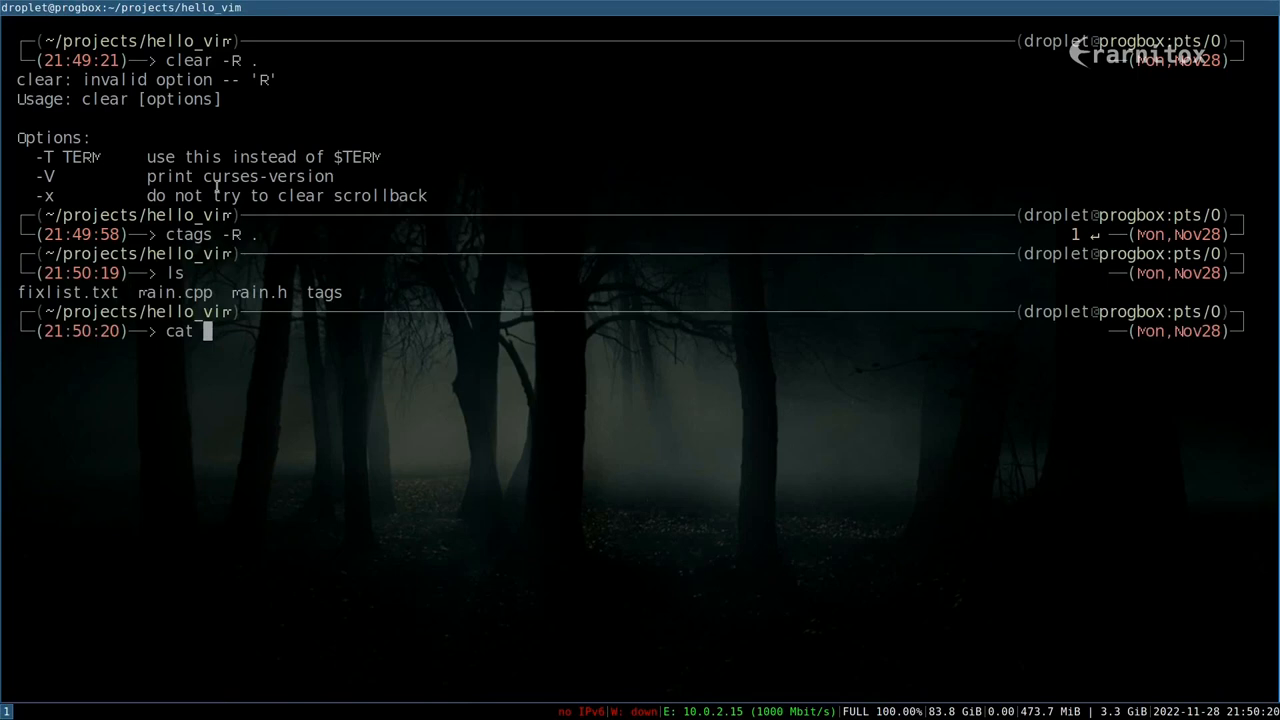
text(tags)
text(vi)
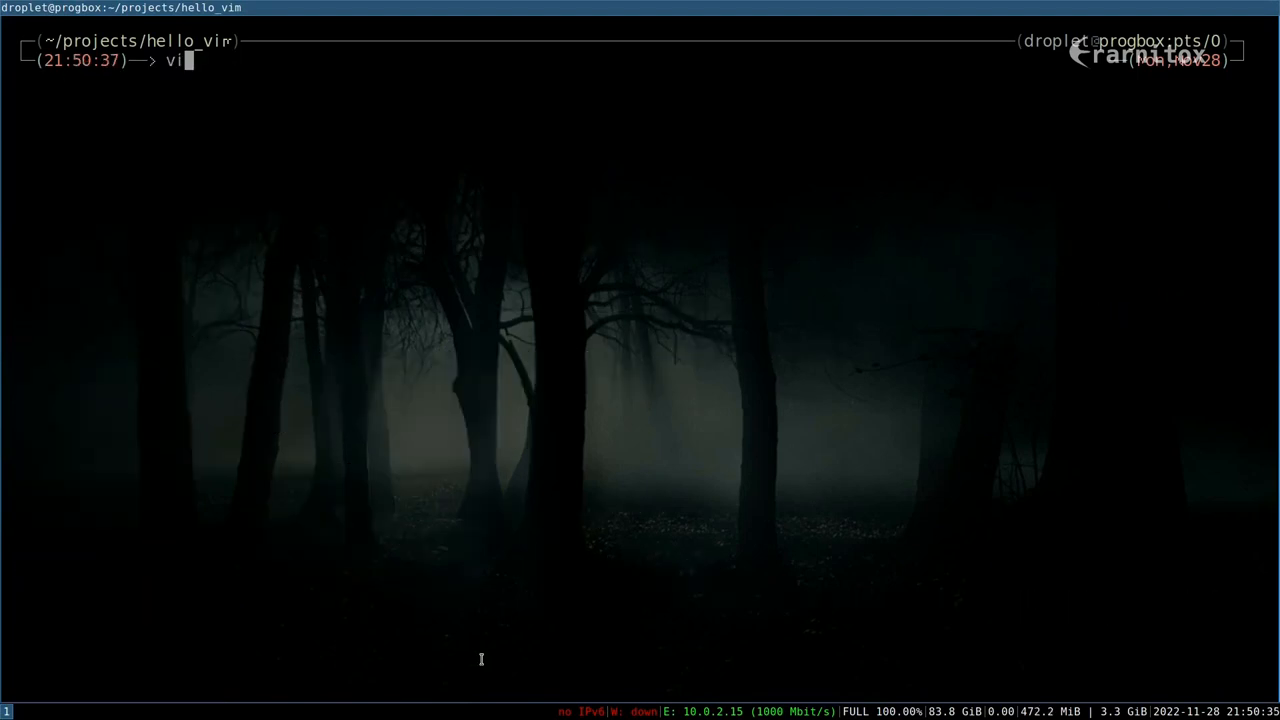
Step: Open main.cpp, set tags=./tags, and jump to return_two's definition with :tselect choice 1
text(m)
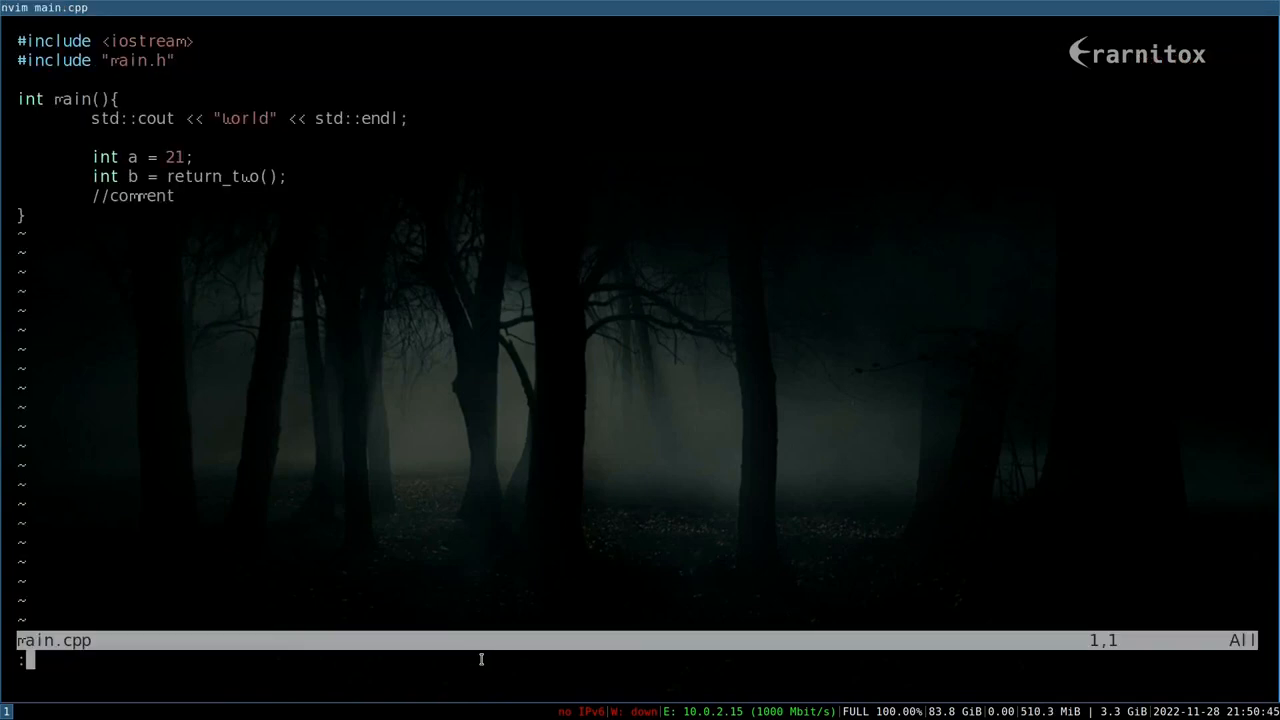
text(set s)
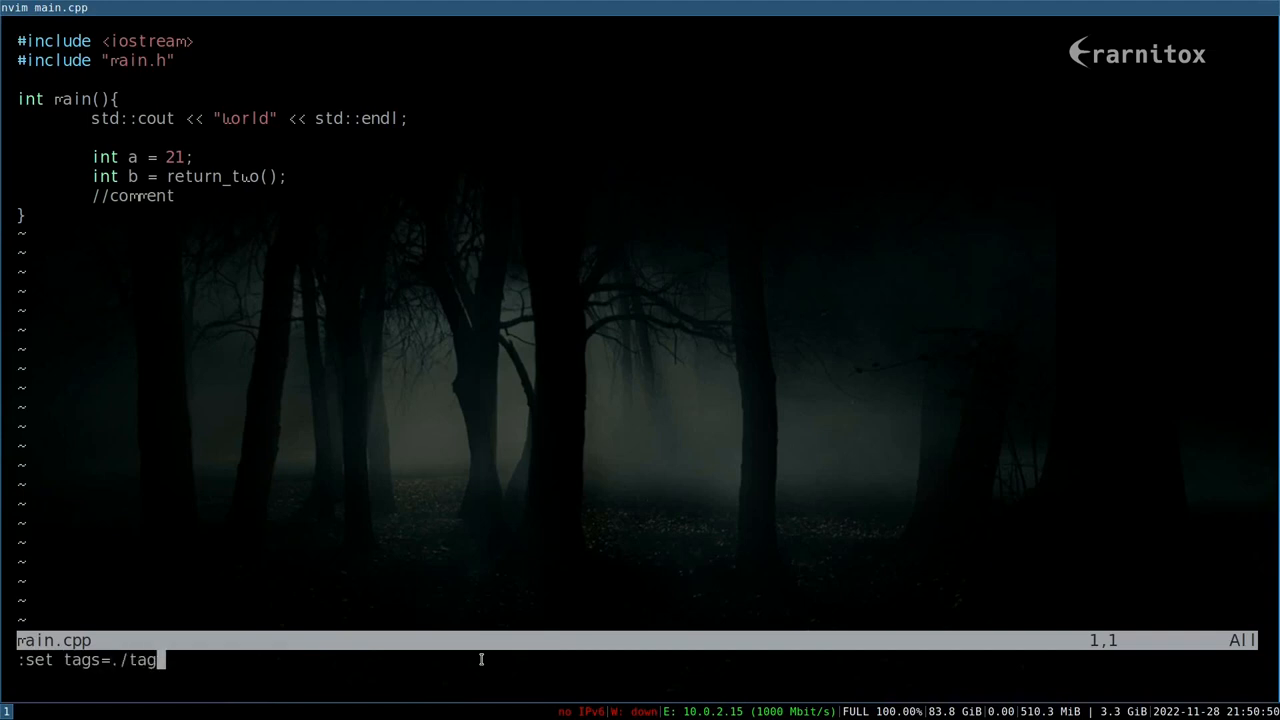
key(Enter)
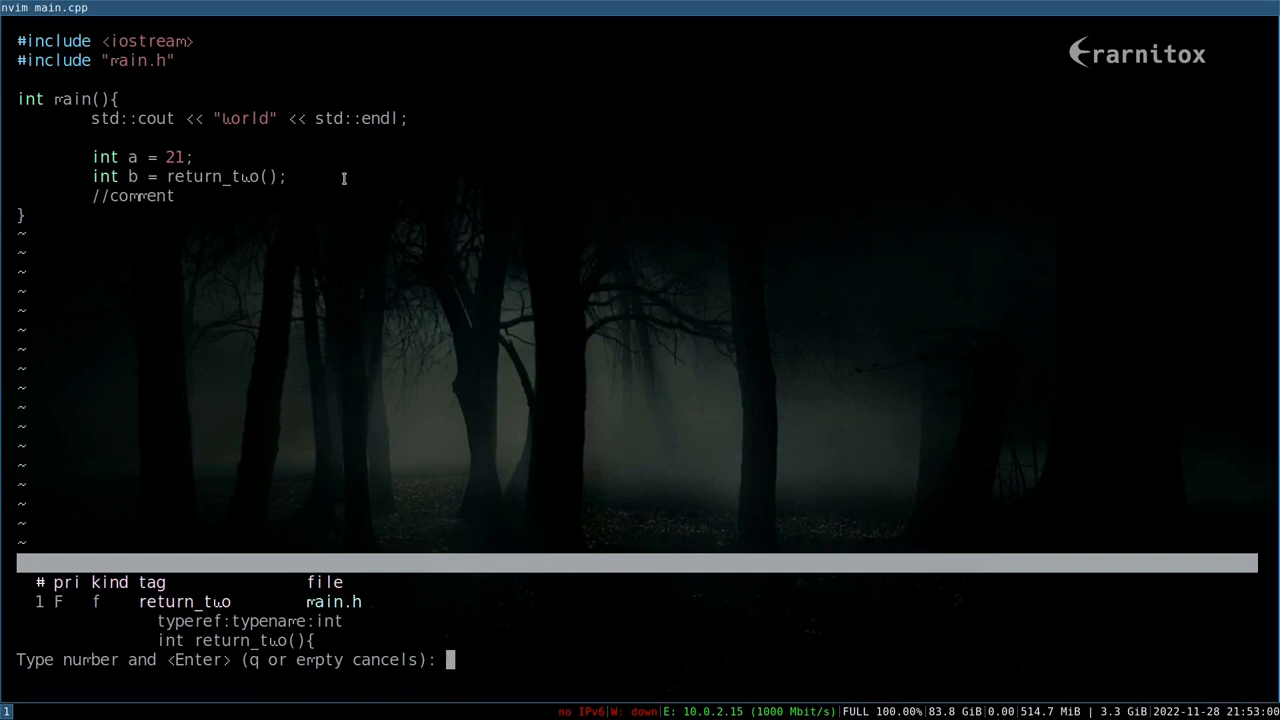
text(1)
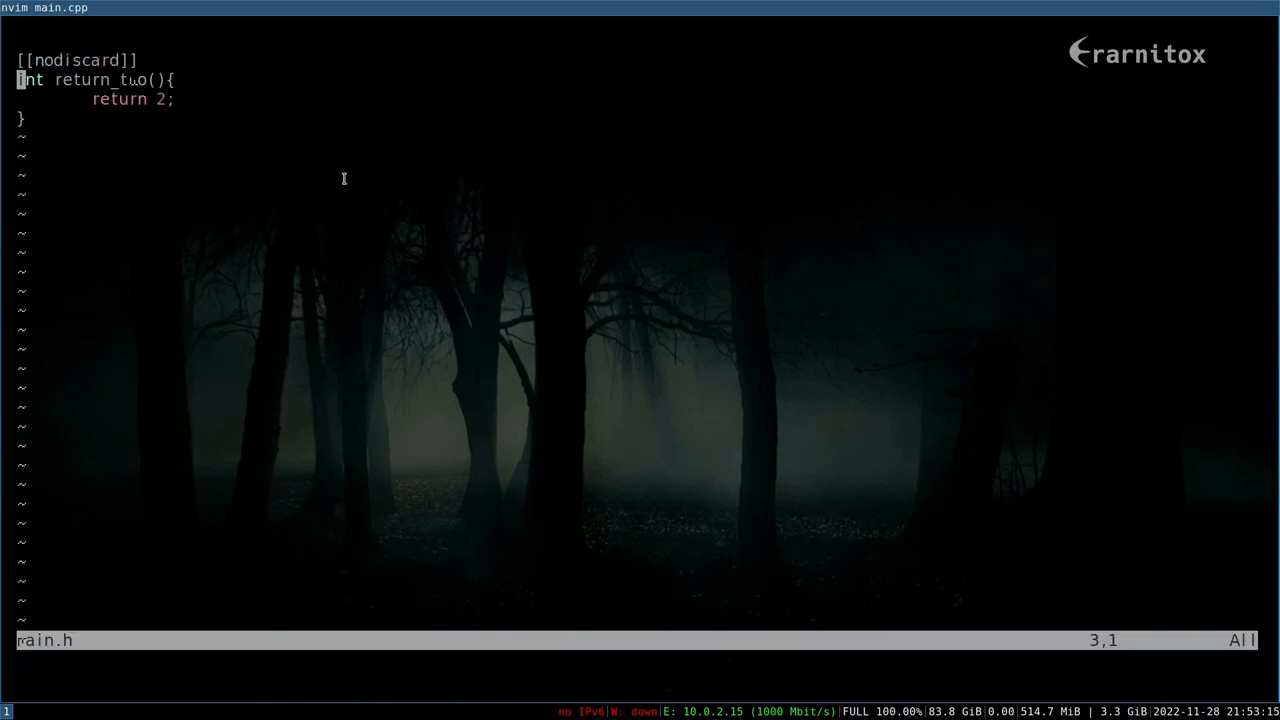
Step: Quit Neovim and reopen main.cpp, moving to the main.h include line
key(j)
text(vim )
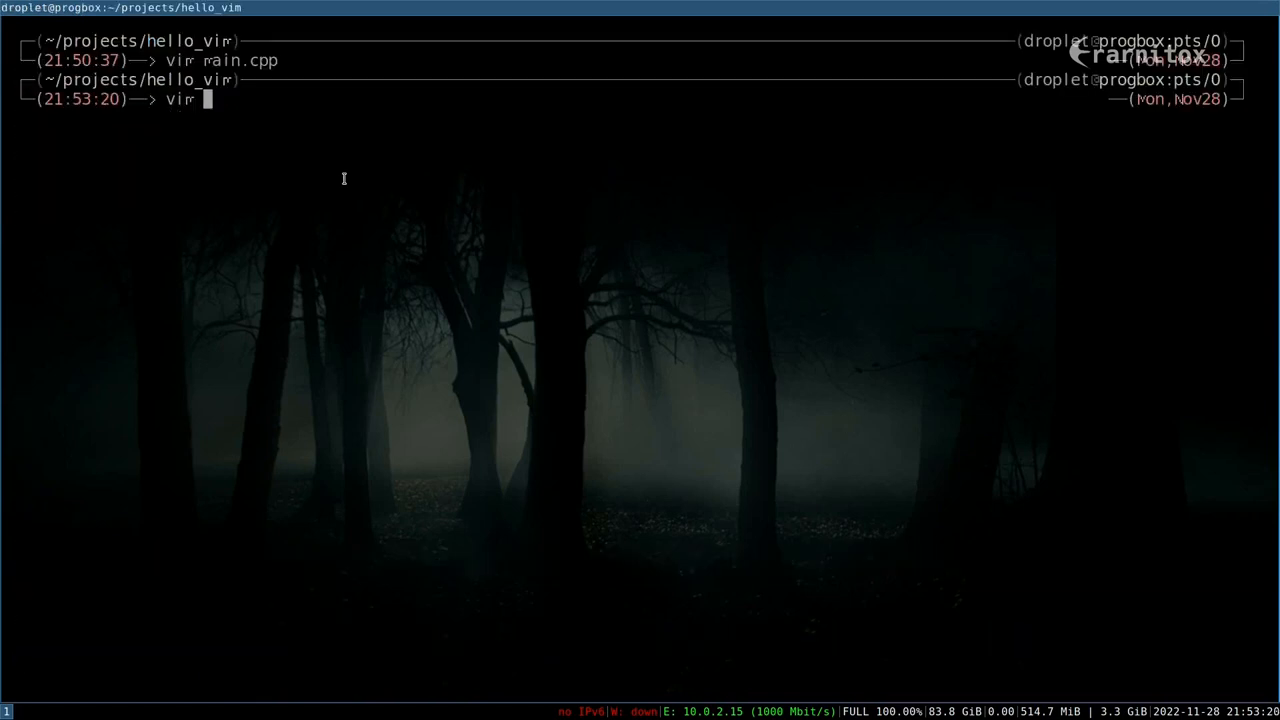
text(main.cpp)
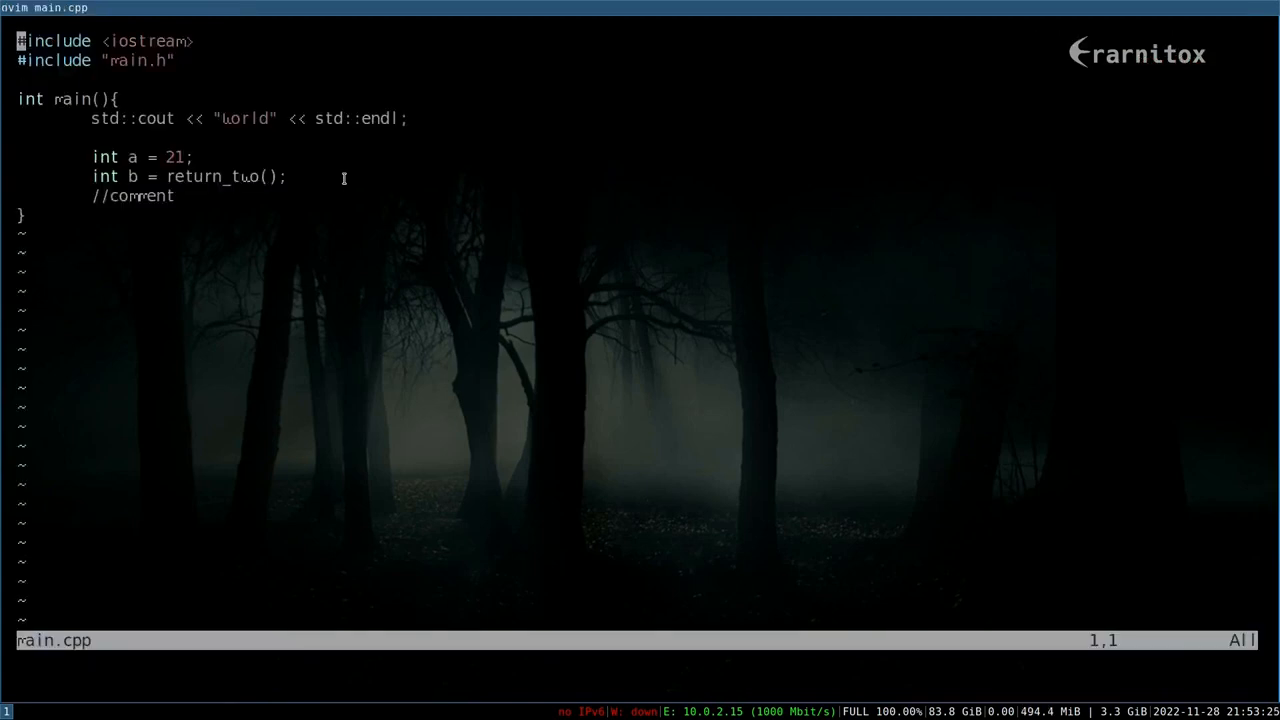
key(j)
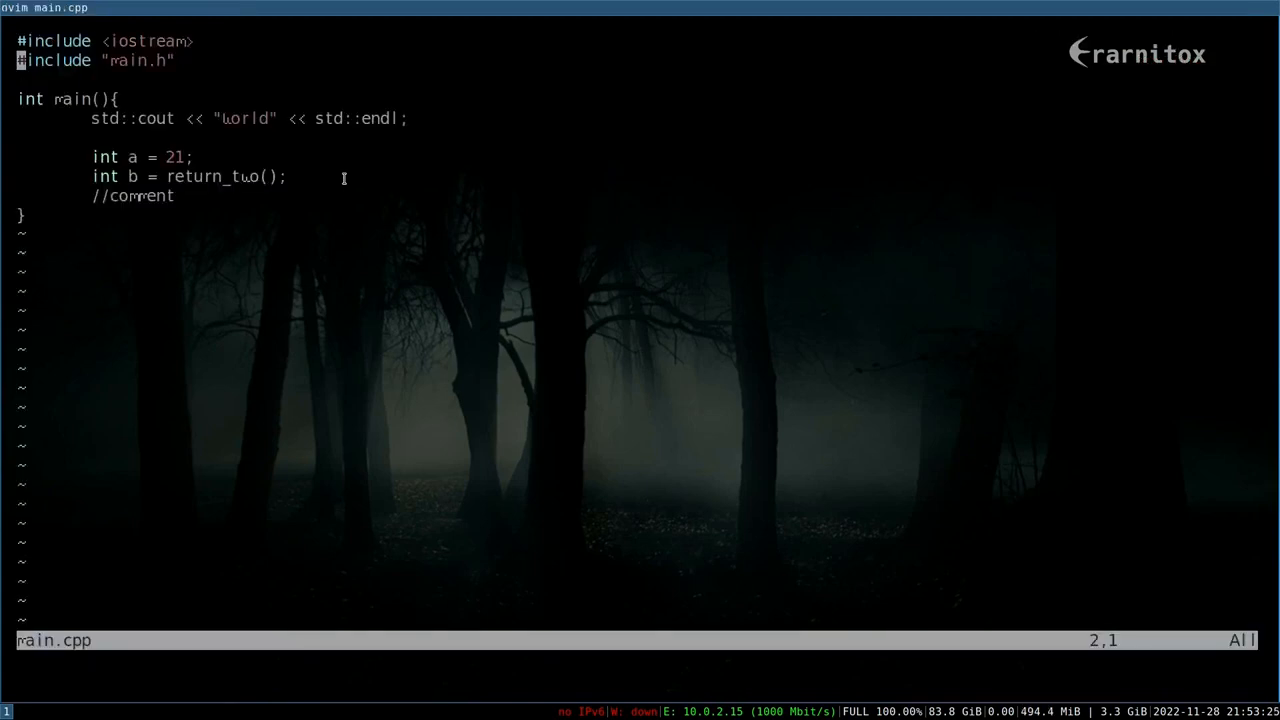